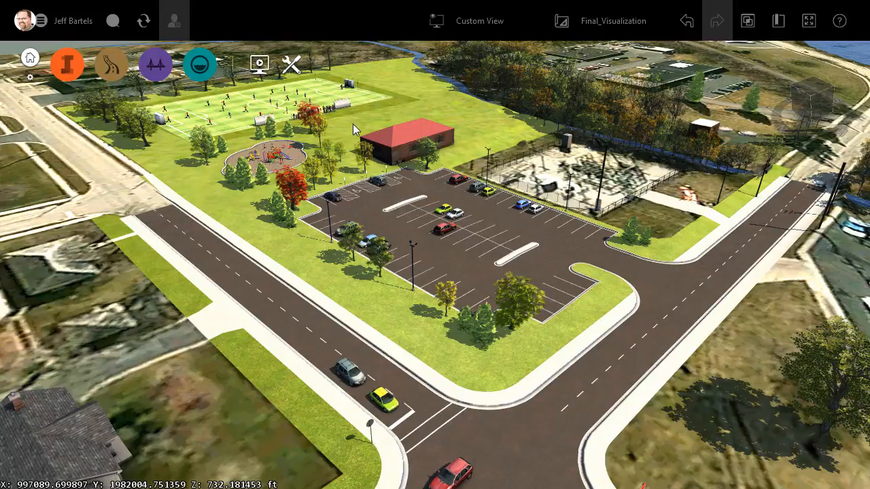
Fly the view to the 'soccer field' bookmark from the Bookmarks list
left_click(778, 20)
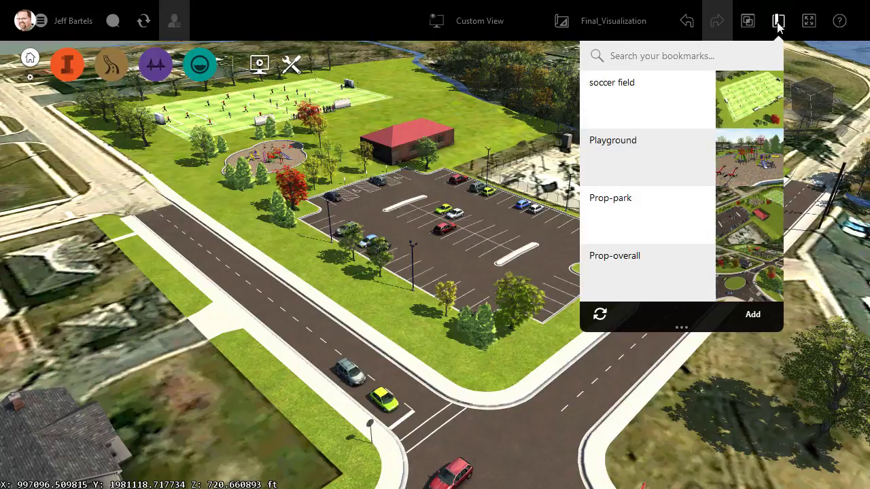
mouse_move(744, 106)
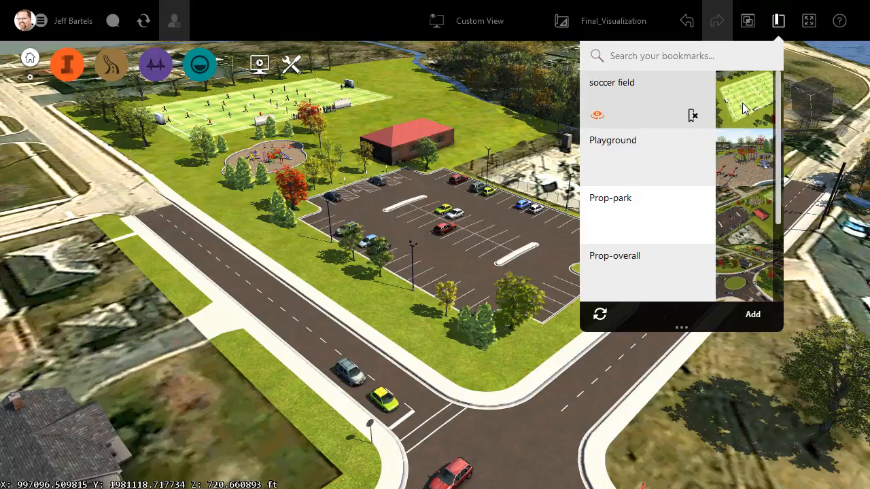
left_click(611, 82)
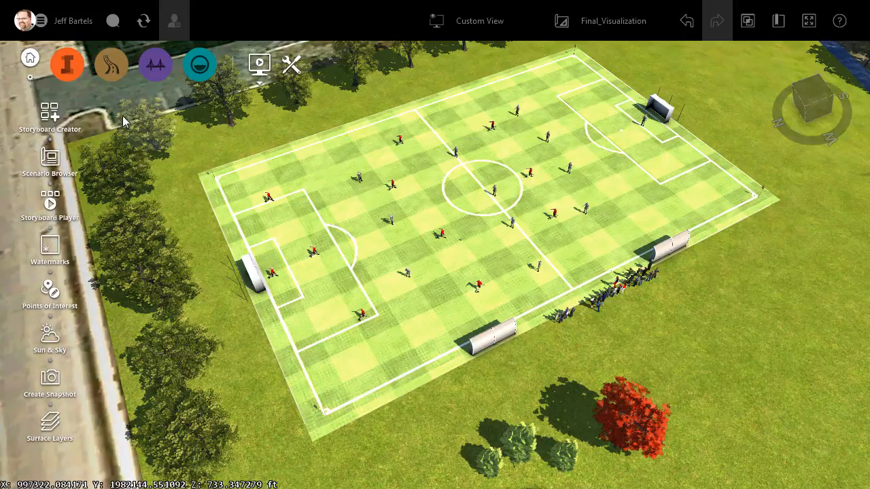
Open Storyboard Creator and add an Orbit animation of the soccer field
left_click(49, 115)
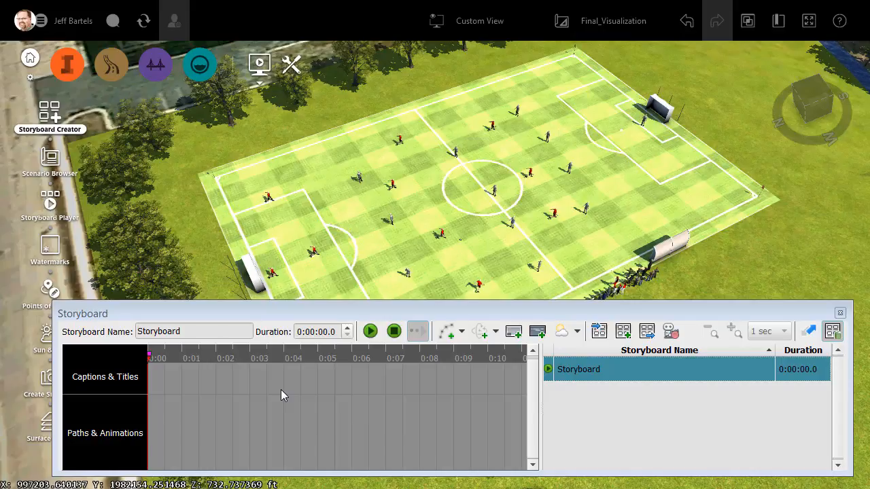
left_click(496, 331)
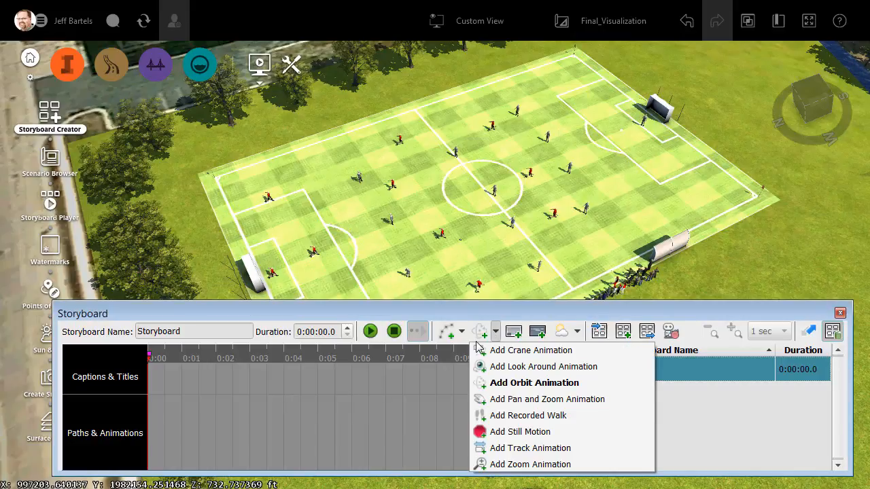
mouse_move(489, 388)
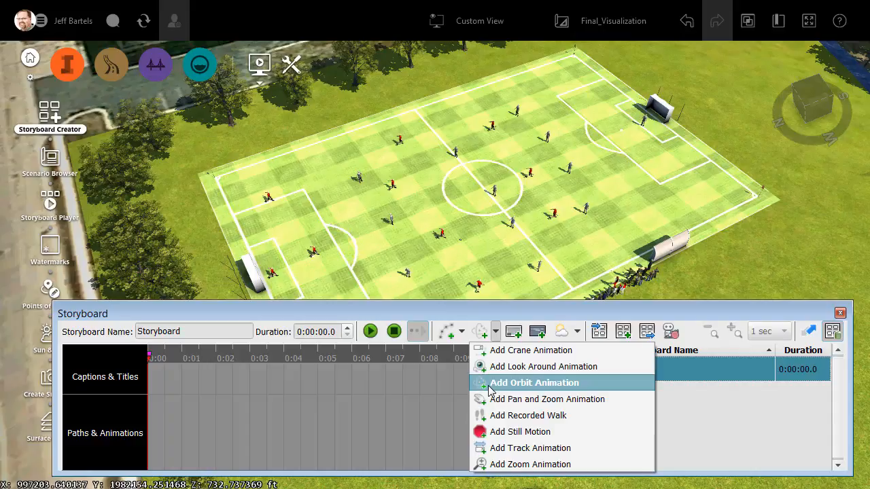
mouse_move(502, 387)
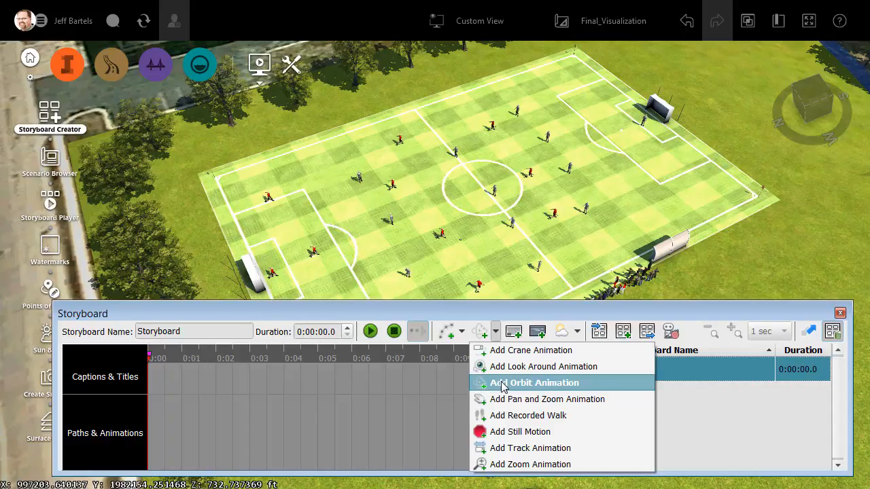
left_click(533, 383)
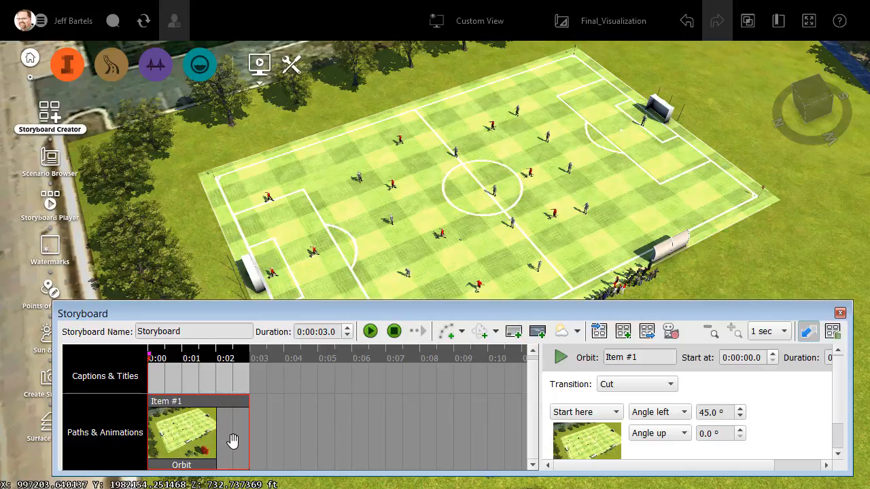
mouse_move(251, 459)
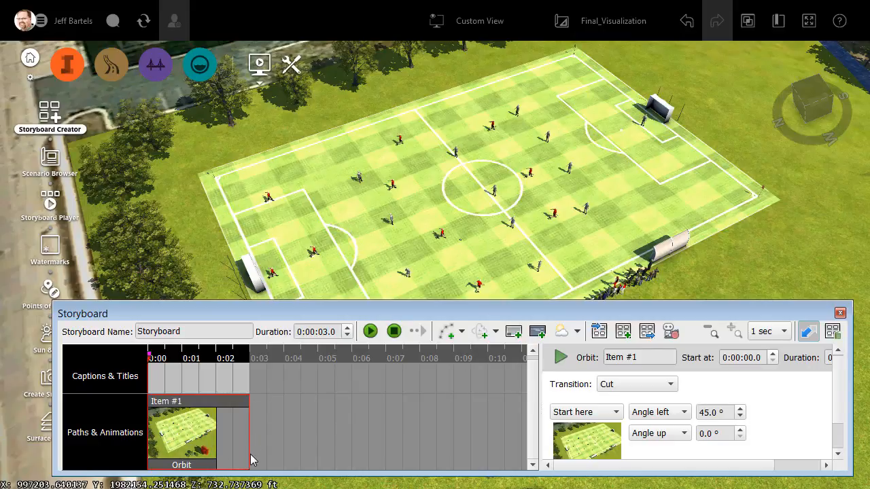
mouse_move(172, 411)
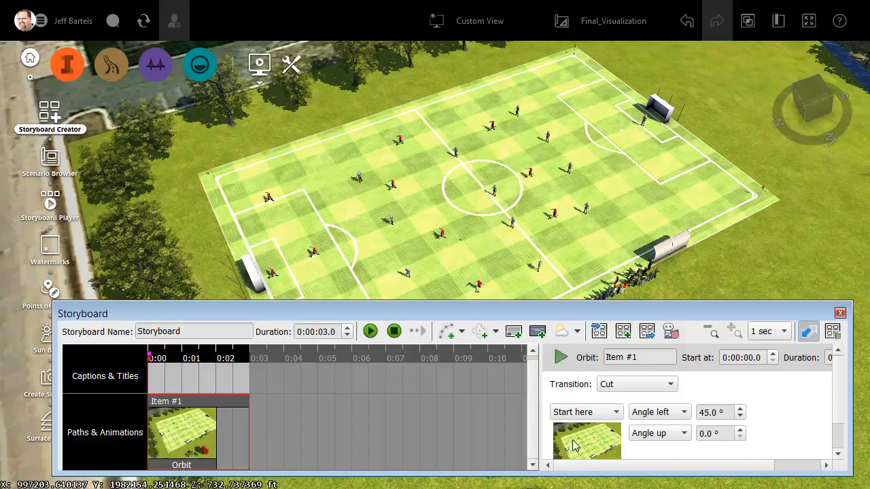
mouse_move(586, 384)
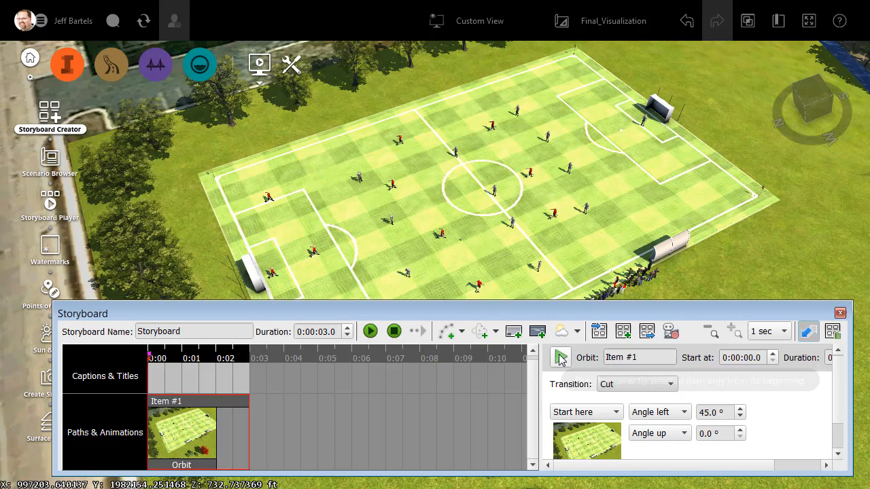
Preview the orbit, then change its left angle from 45 to 180 degrees
left_click(369, 331)
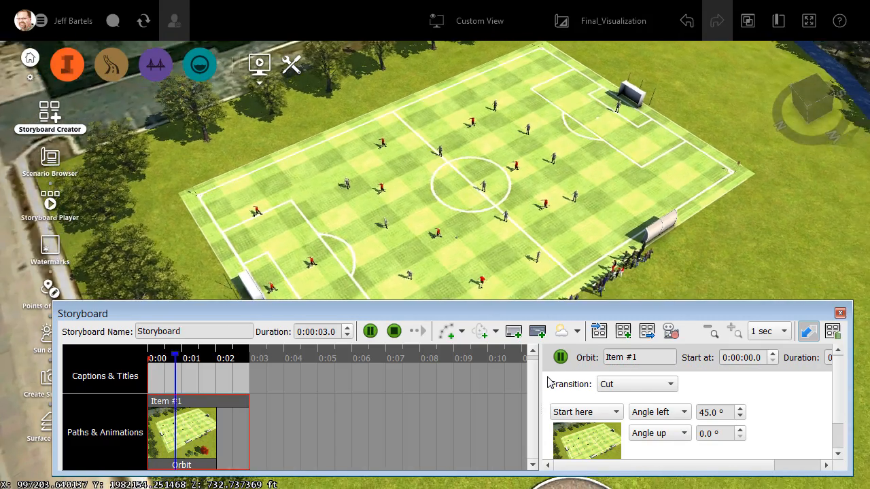
left_click(369, 331)
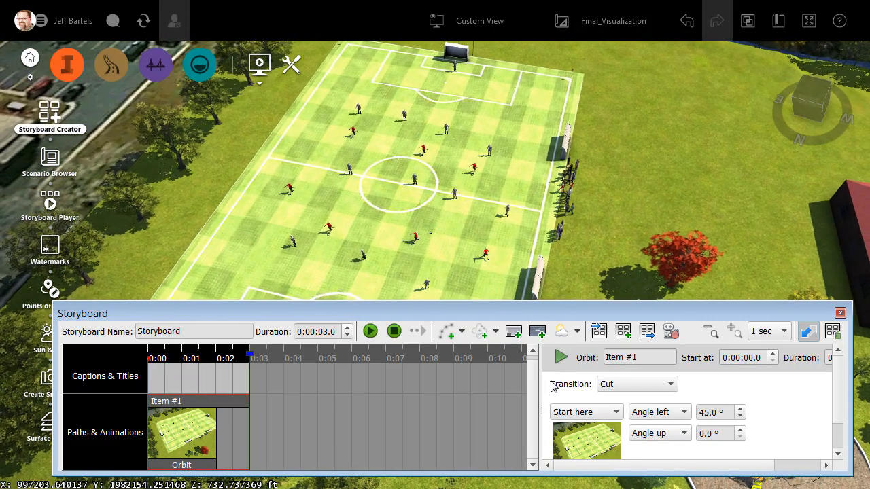
mouse_move(628, 400)
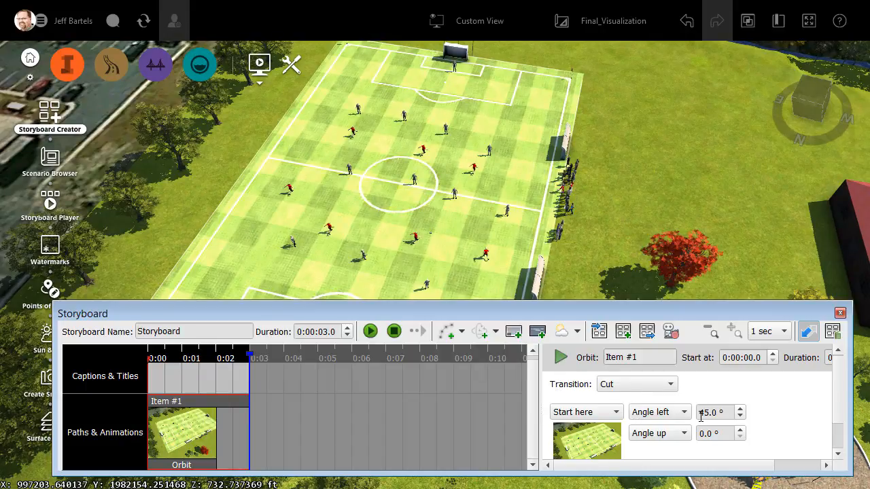
triple_click(714, 412)
type("180")
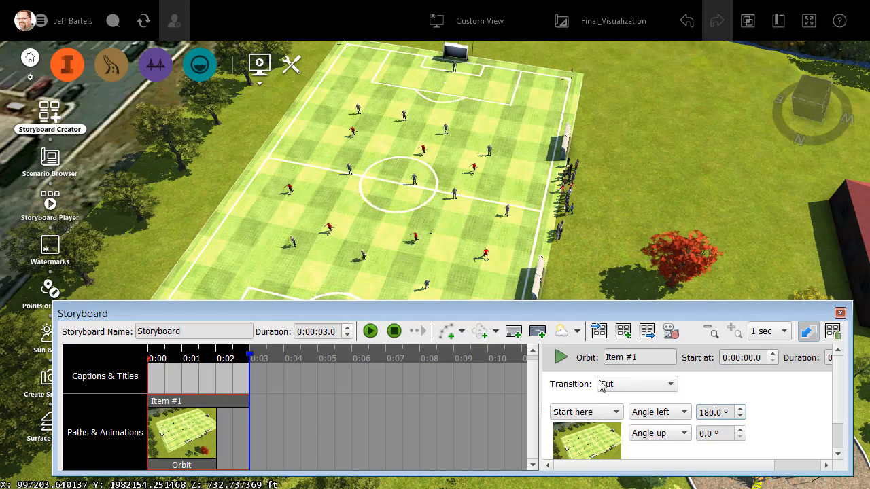
left_click(369, 331)
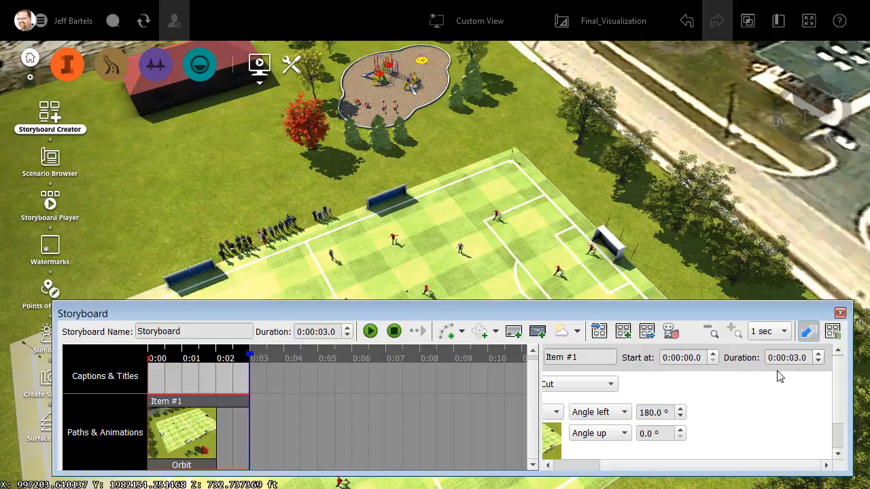
mouse_move(799, 373)
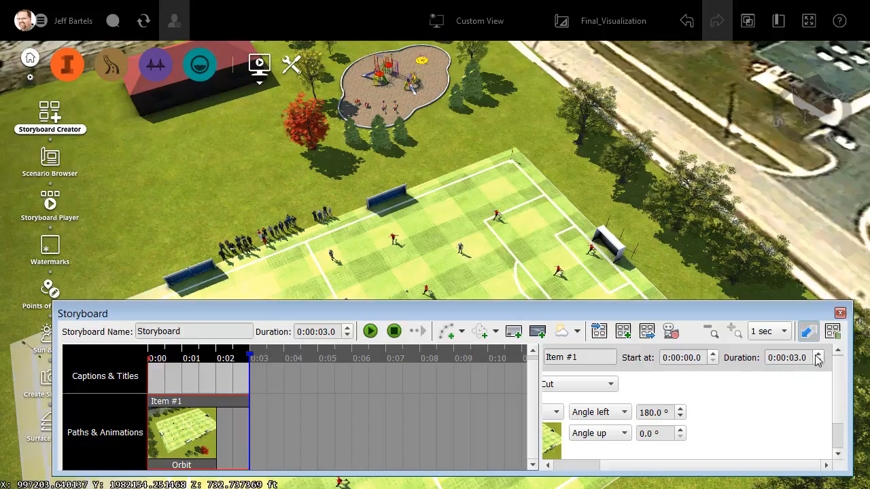
Extend the orbit item's duration from three to about 7.5 seconds
left_click(818, 354)
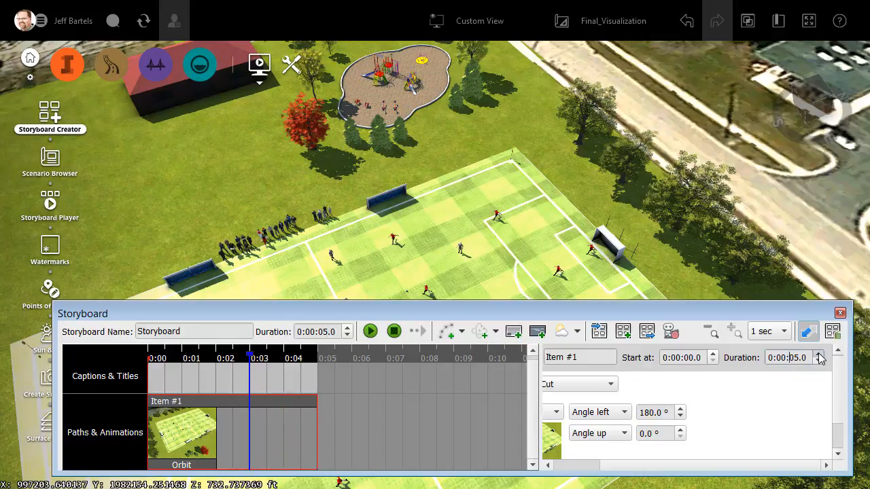
left_click(820, 353)
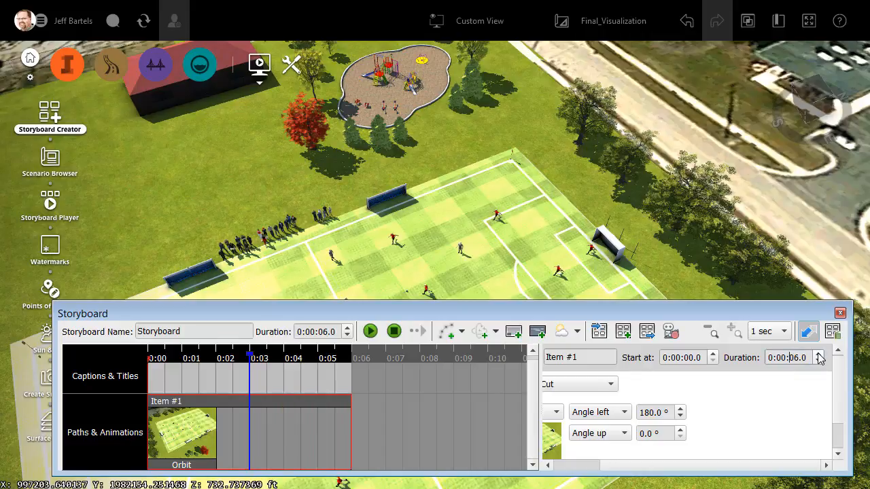
left_click(819, 354)
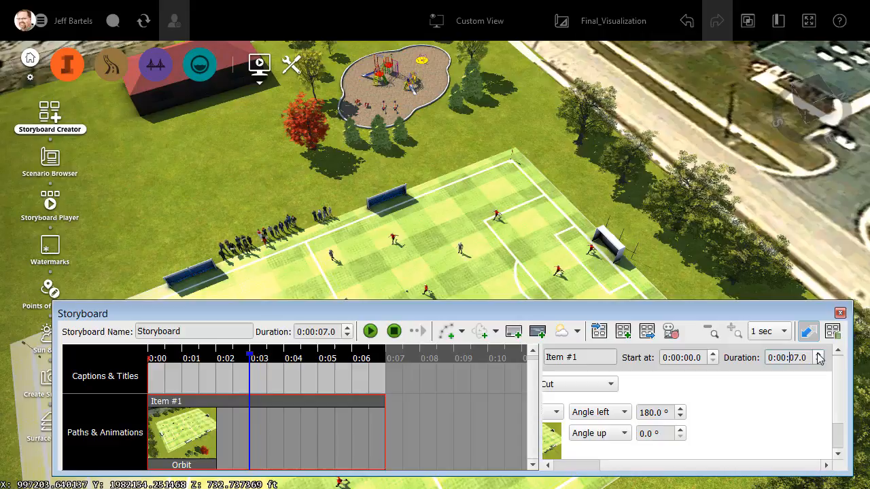
mouse_move(396, 420)
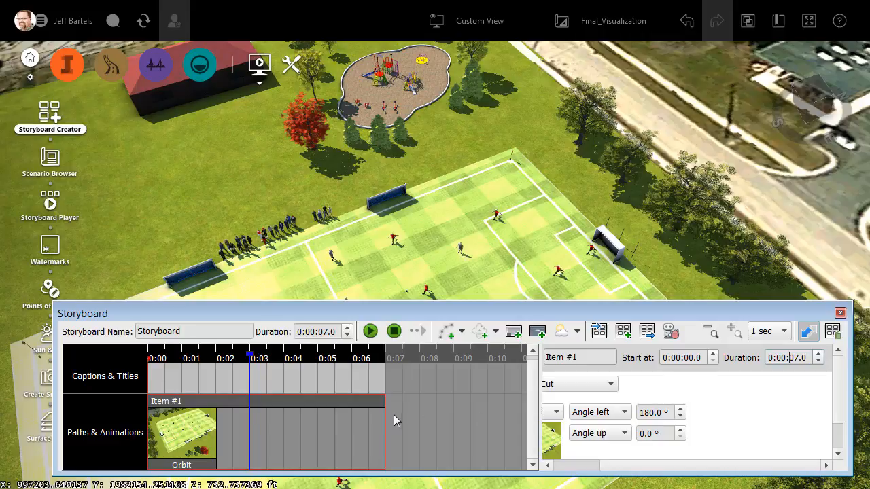
mouse_move(383, 420)
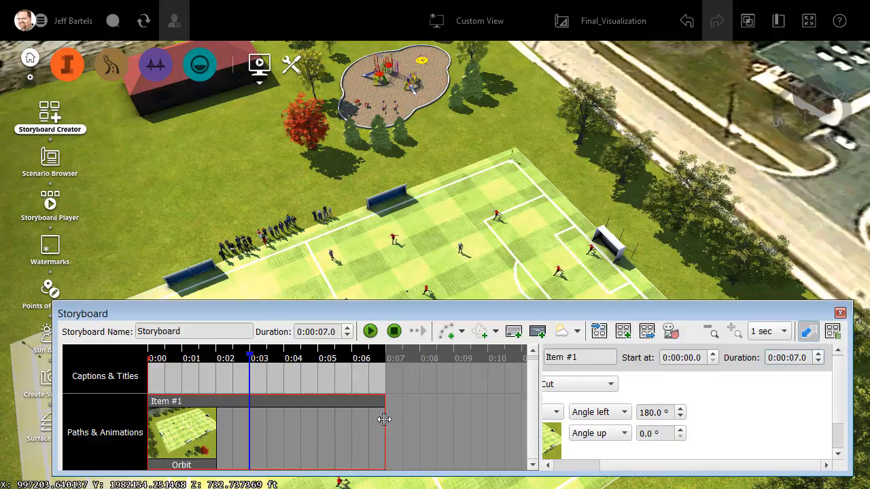
left_click_drag(384, 419, 393, 419)
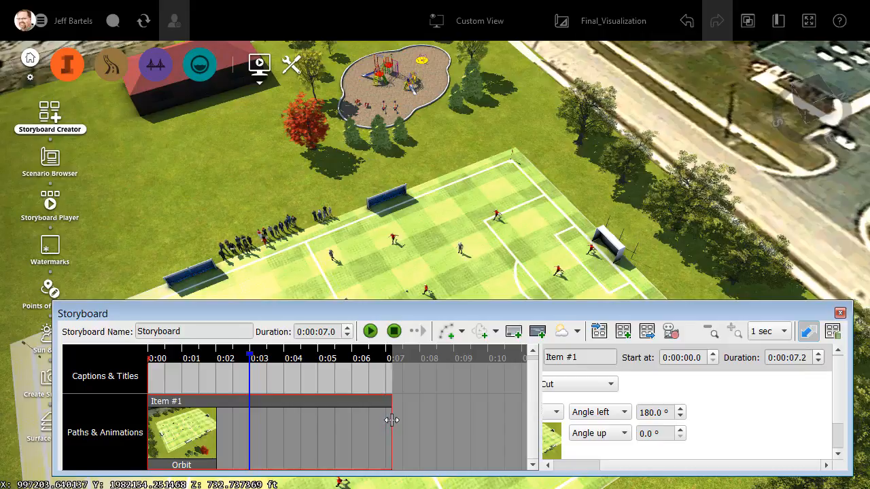
left_click_drag(391, 419, 402, 420)
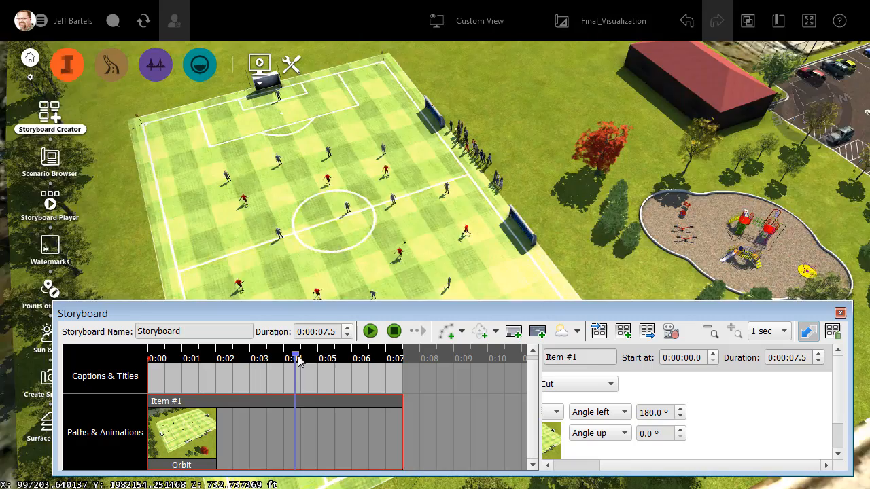
Scrub the orbit preview along the timeline to its 0:07.5 end
left_click(283, 358)
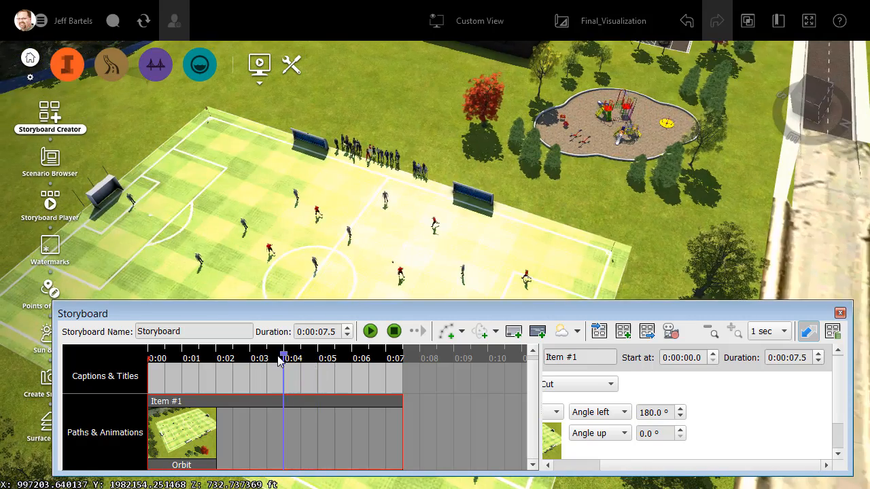
left_click(150, 358)
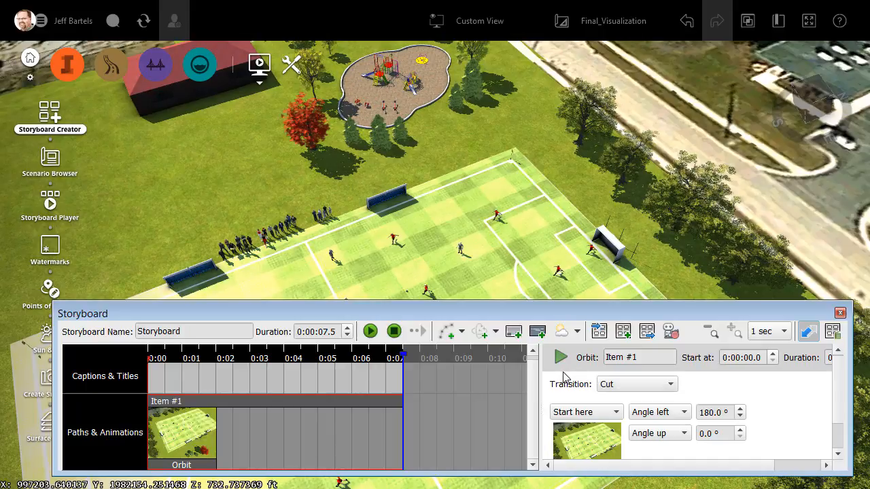
mouse_move(537, 370)
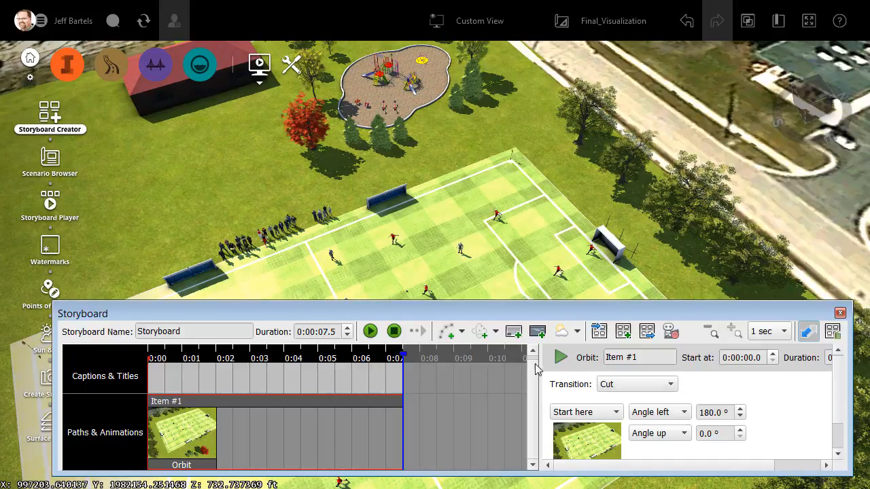
Add a Crane animation after the orbit, set it to Crane down, and preview it
left_click(496, 331)
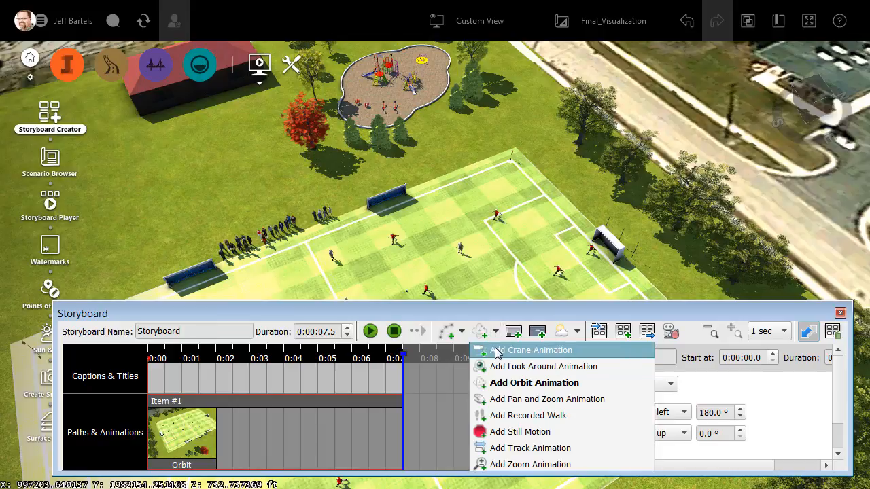
left_click(532, 350)
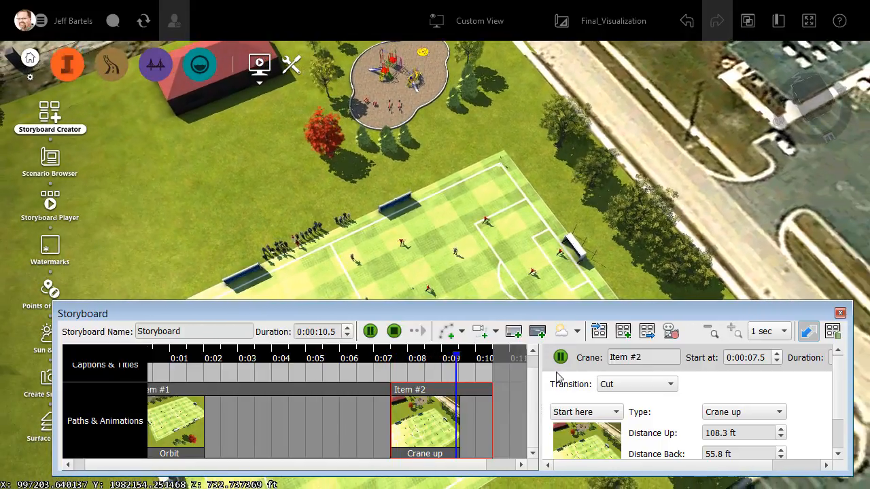
left_click(370, 331)
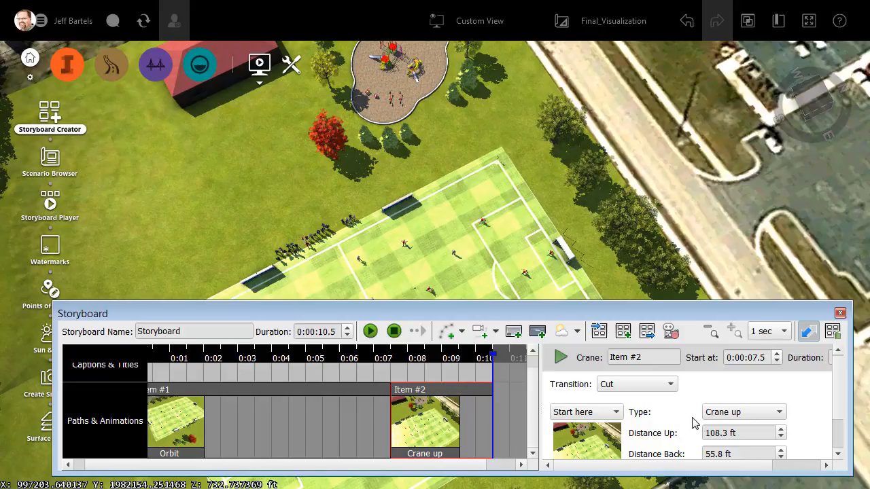
left_click(743, 412)
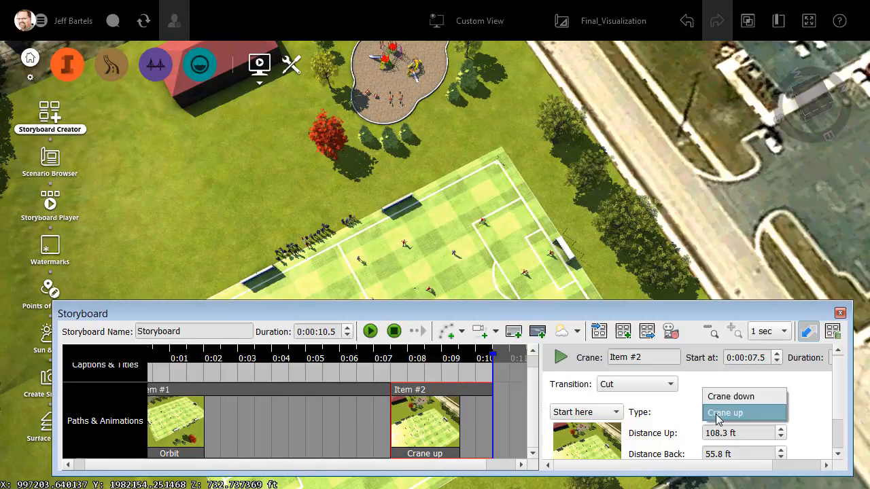
left_click(731, 396)
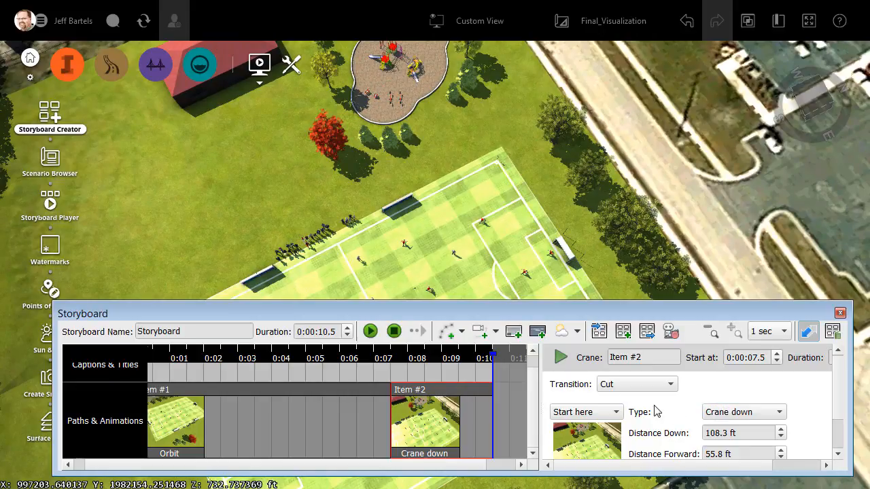
left_click(370, 331)
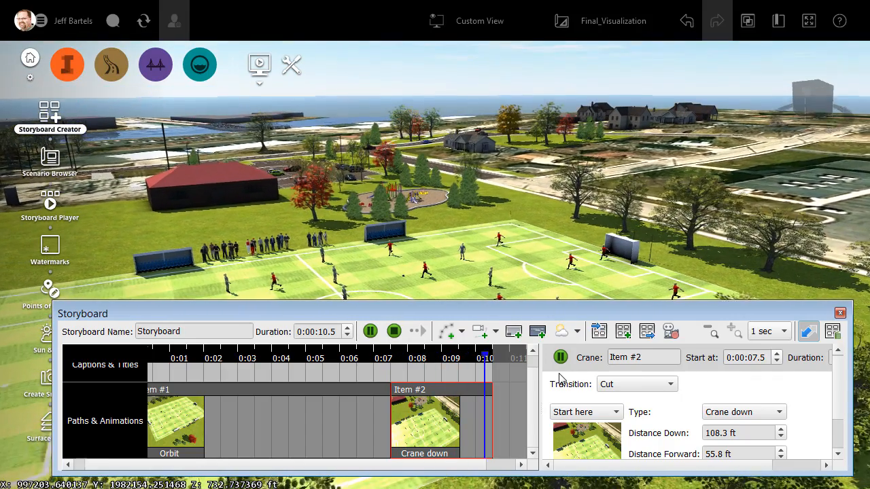
Add a Camera Path animation after the crane and record keyframes at new views
left_click(370, 332)
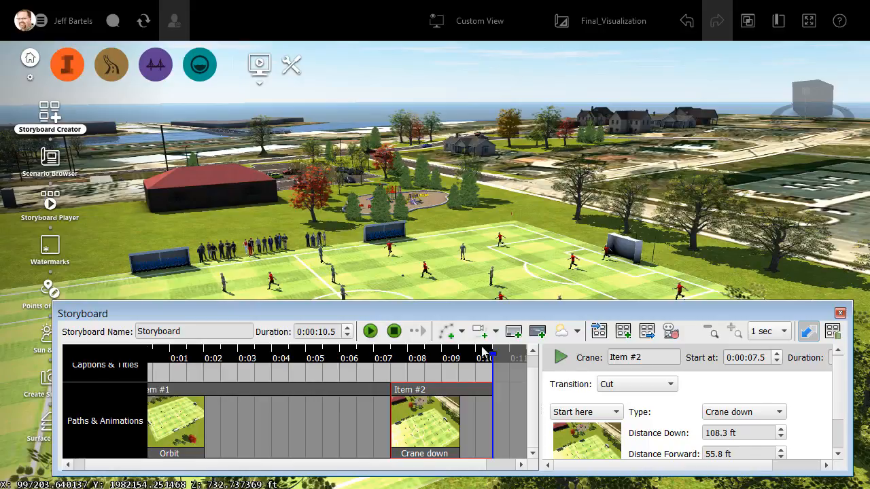
left_click(461, 332)
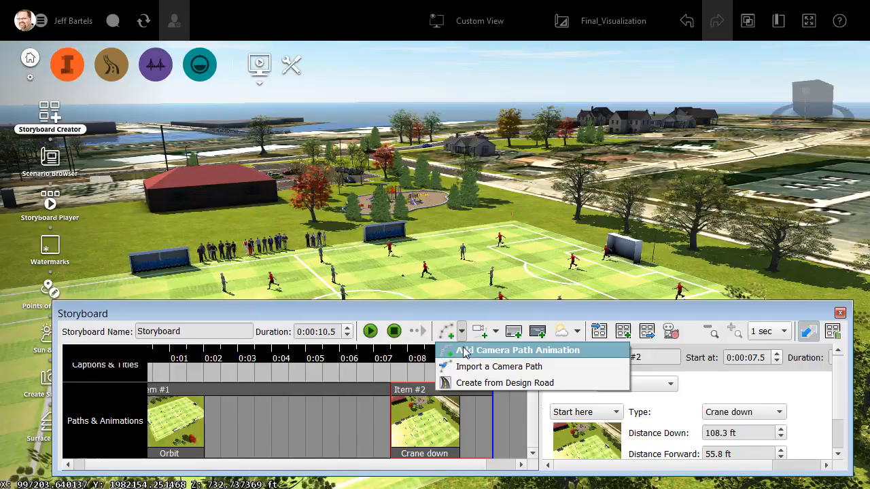
left_click(518, 350)
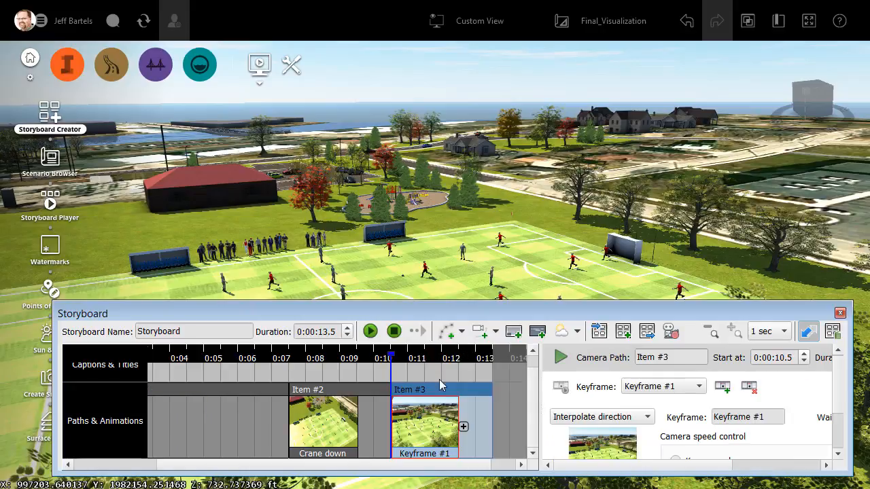
mouse_move(411, 435)
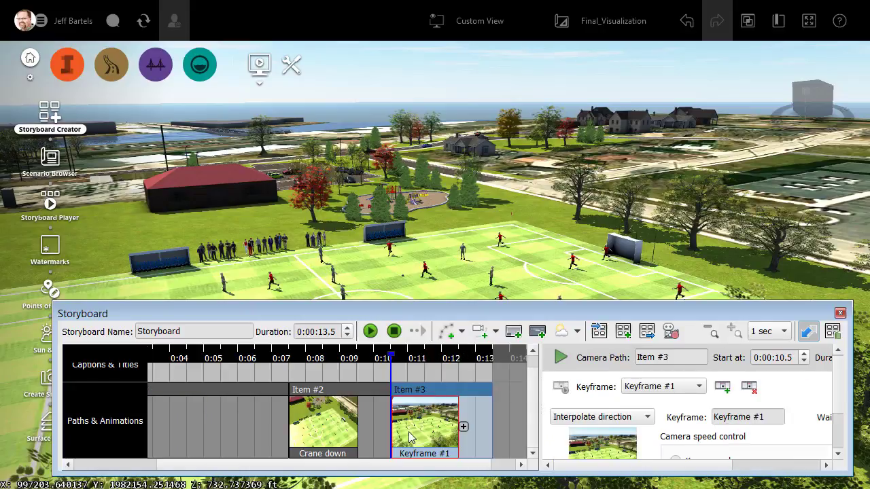
mouse_move(434, 438)
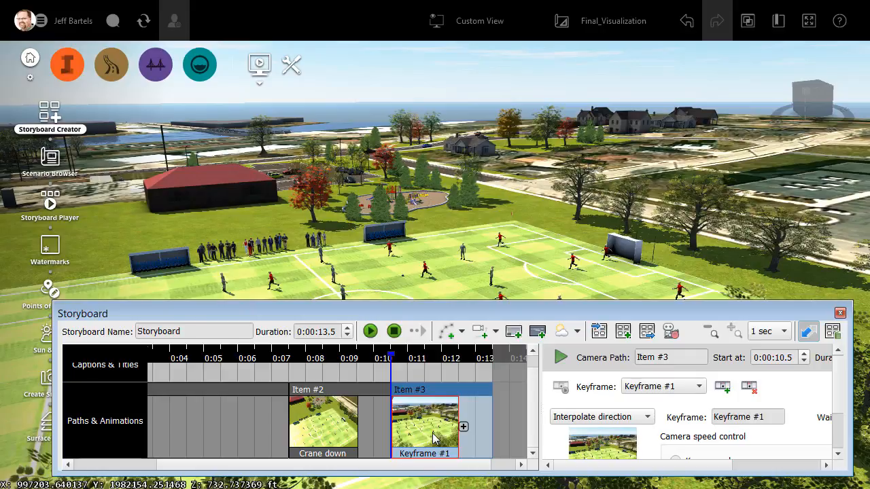
mouse_move(457, 216)
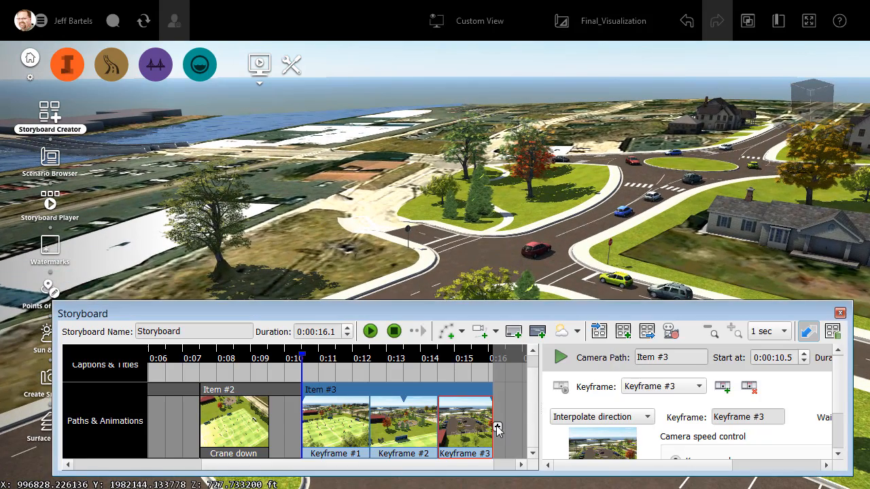
left_click(497, 426)
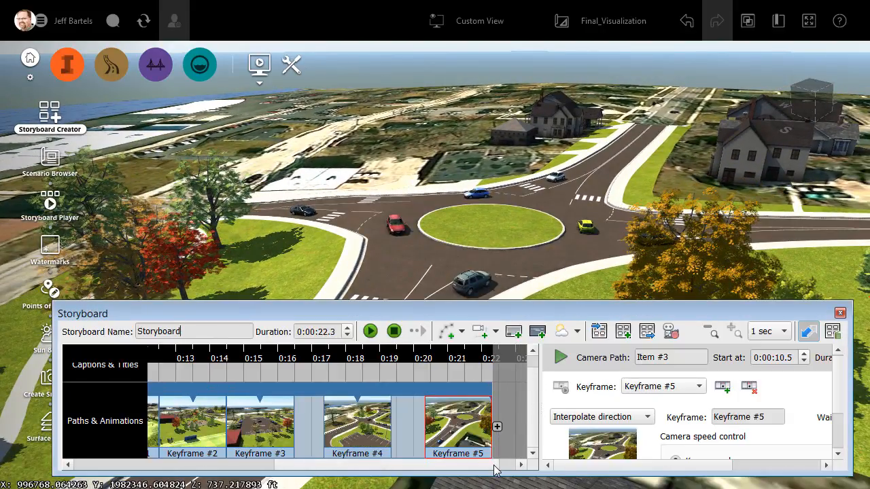
scroll("left", 3)
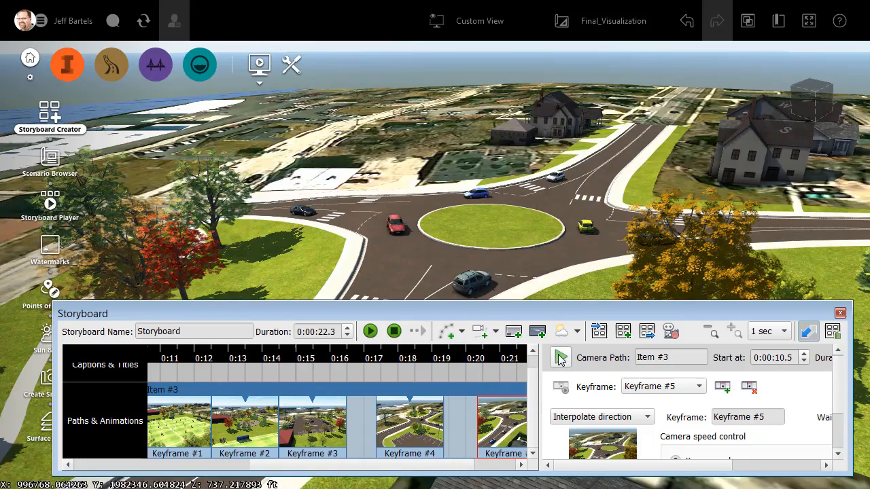
left_click(369, 331)
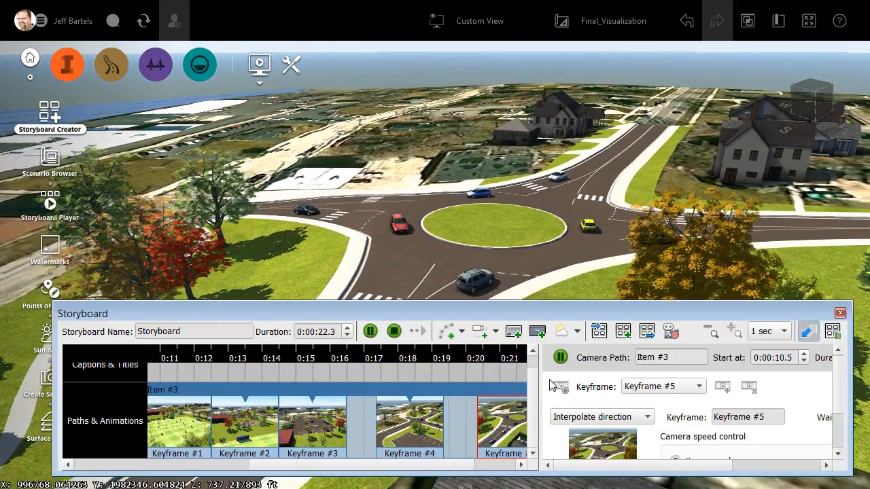
left_click(370, 331)
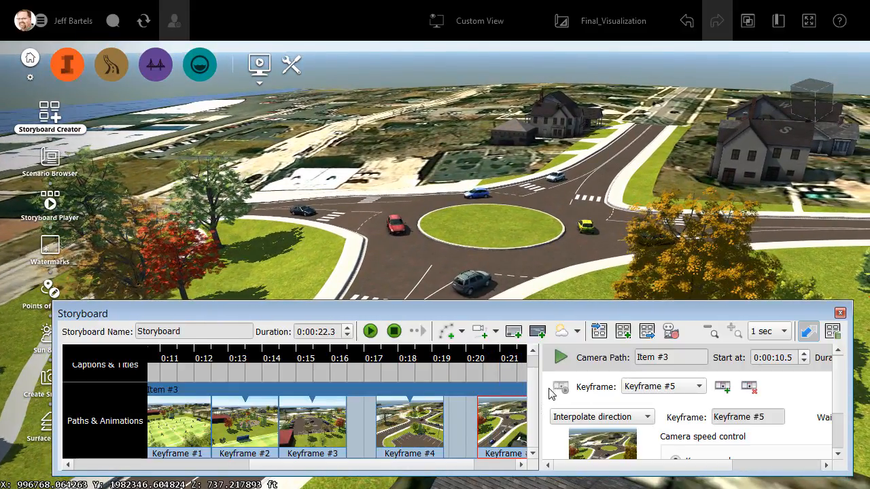
mouse_move(694, 398)
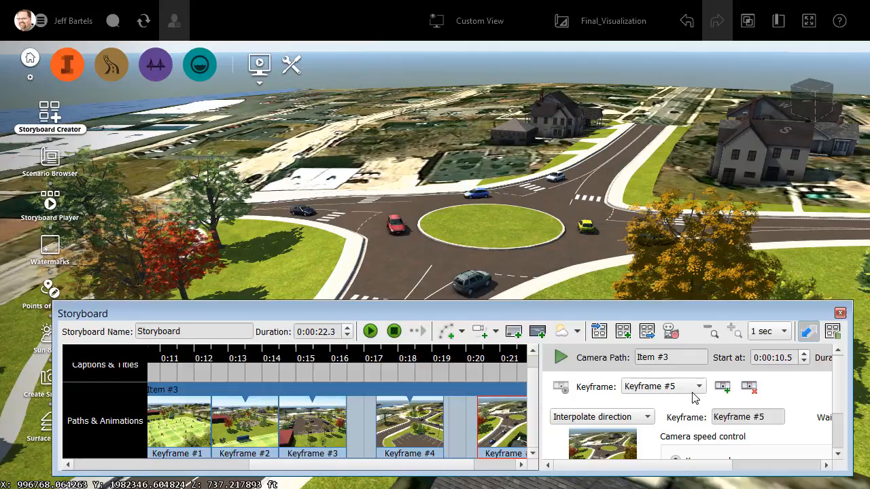
Give Keyframe #1 a set camera speed of 30 mph
left_click(698, 386)
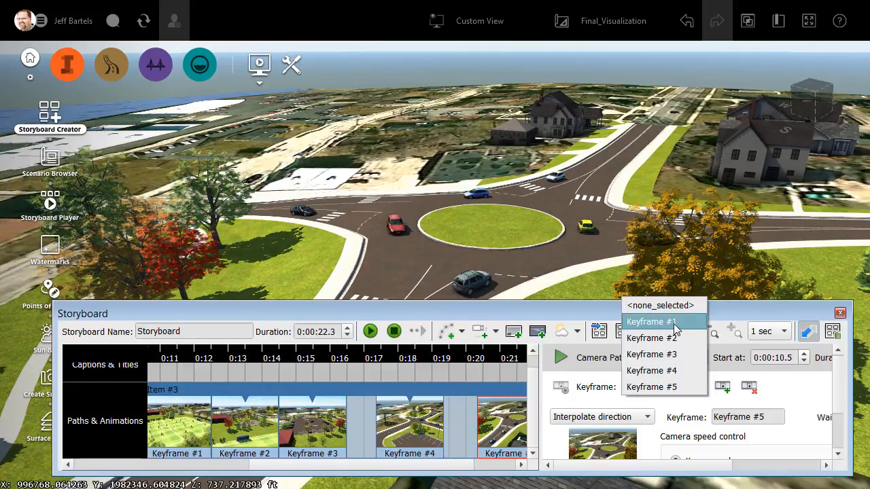
left_click(650, 321)
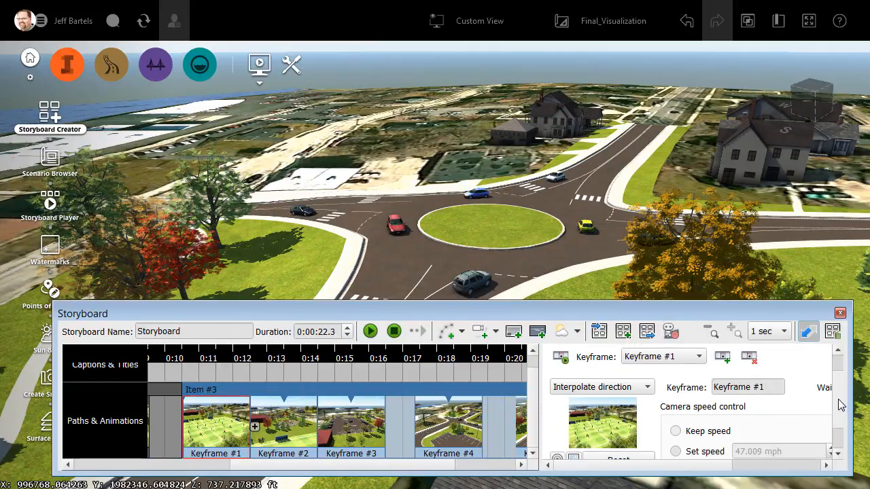
scroll("down", 3)
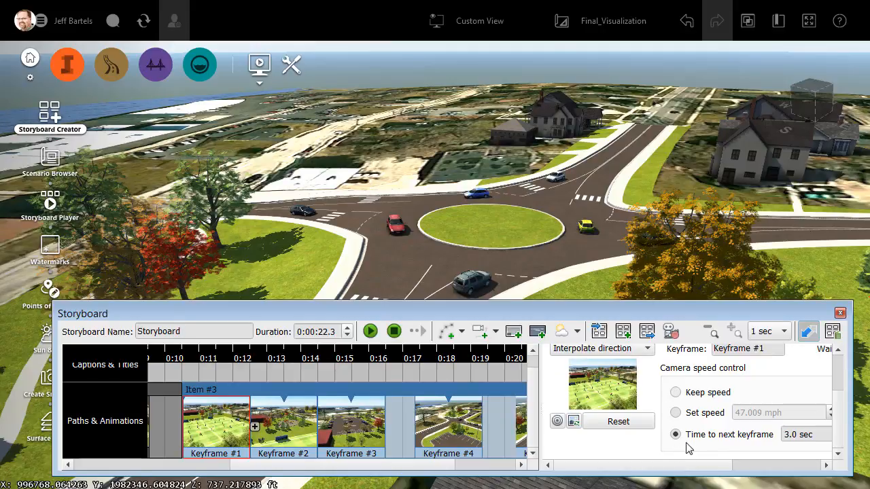
left_click(676, 412)
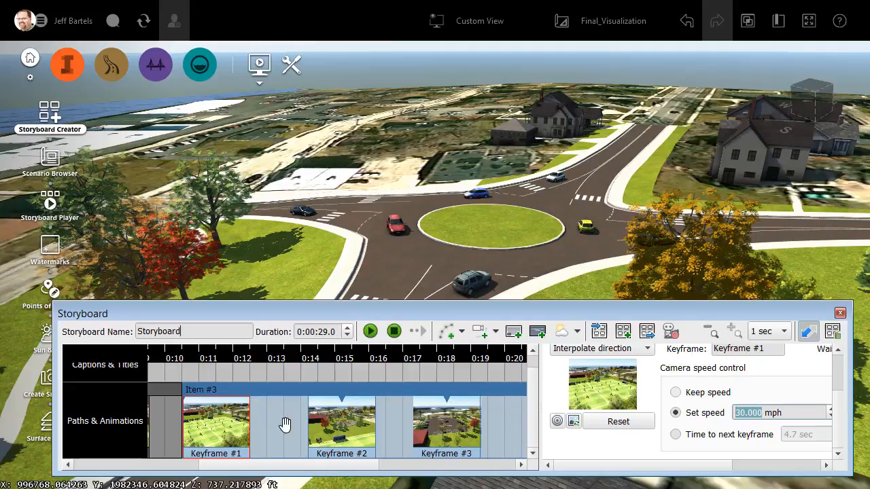
mouse_move(505, 426)
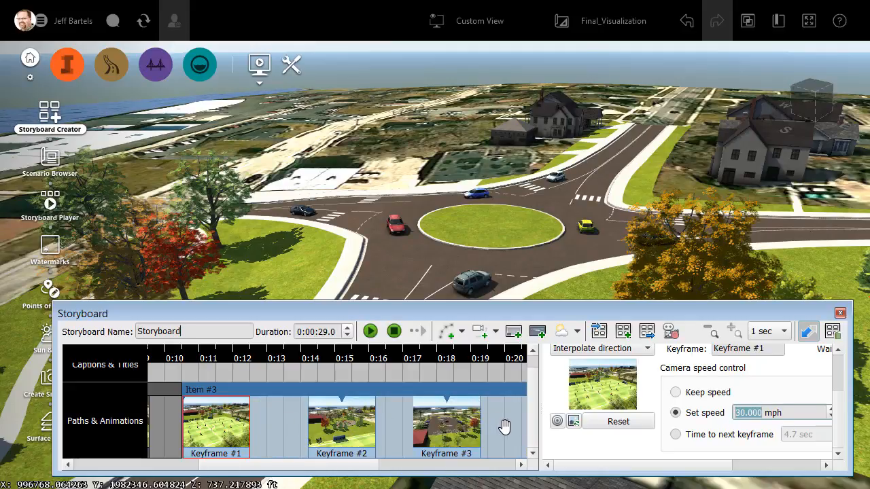
mouse_move(384, 451)
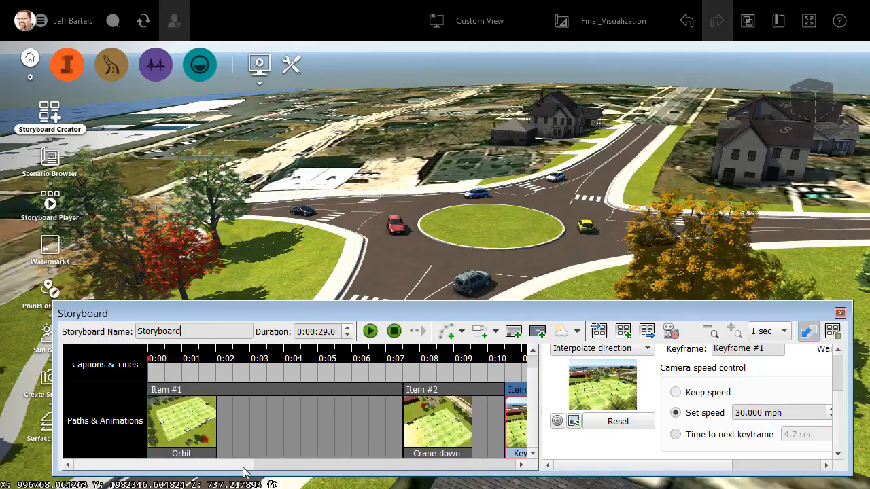
mouse_move(173, 372)
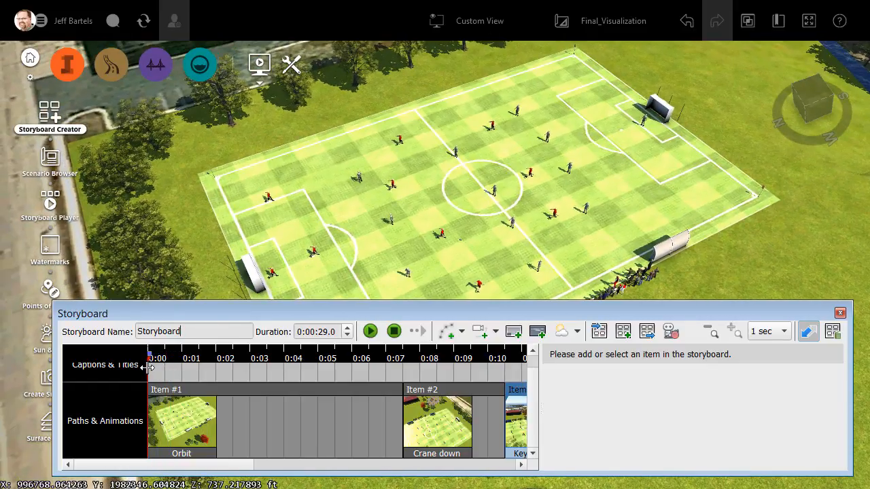
mouse_move(323, 347)
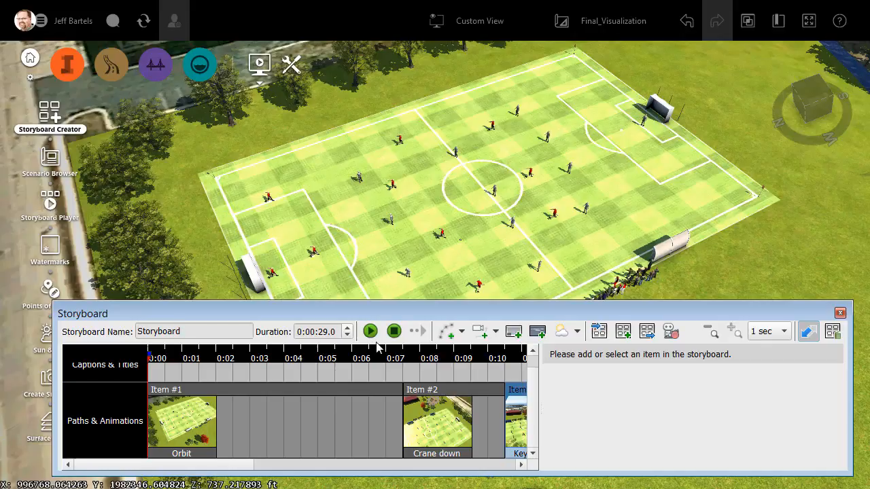
mouse_move(400, 347)
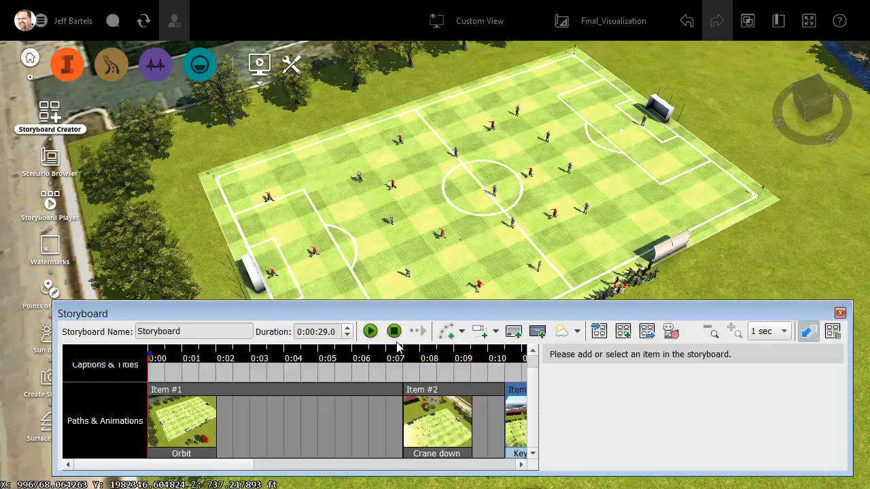
Play the 29-second storyboard from the beginning
left_click(193, 332)
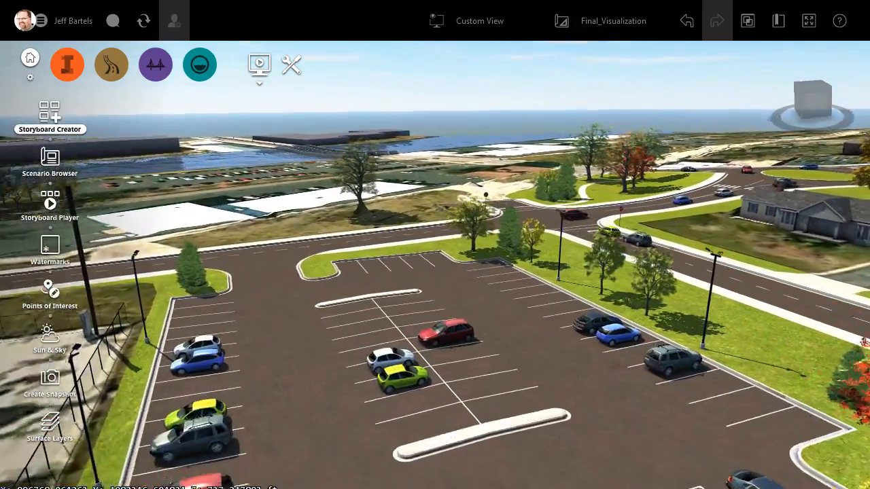
Drag the storyboard window aside while the full animation plays
left_click_drag(476, 272, 340, 204)
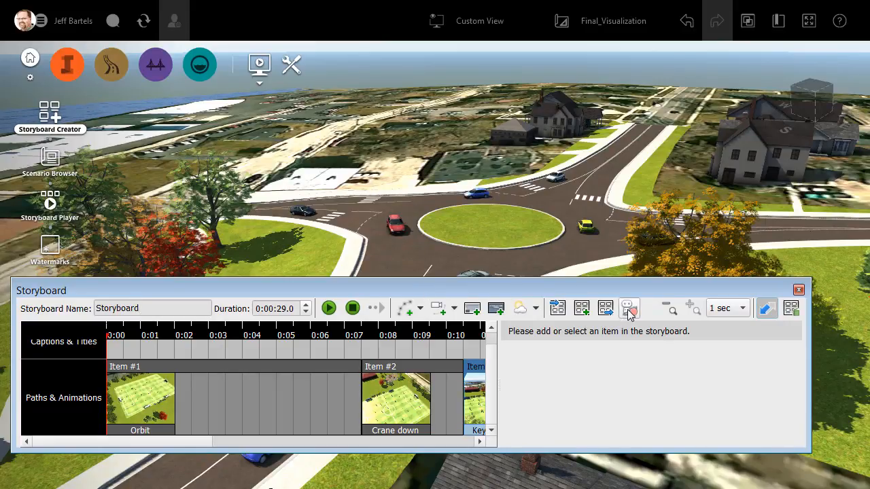
left_click(628, 308)
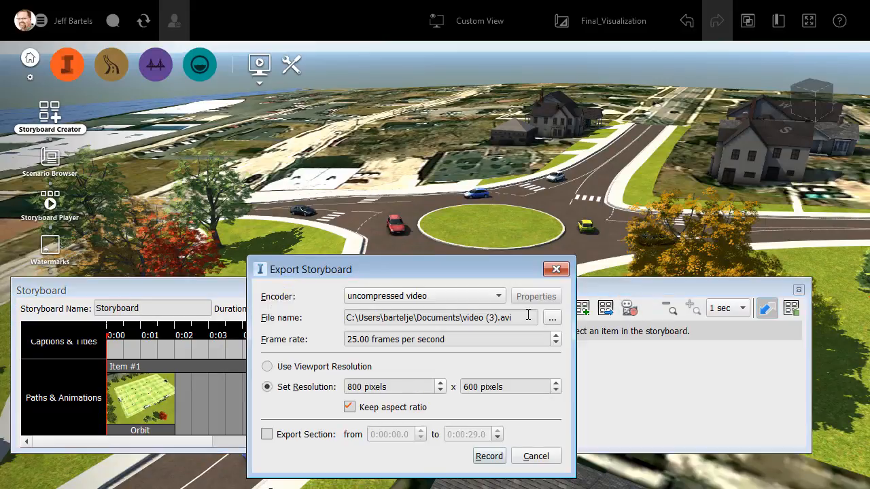
left_click(498, 295)
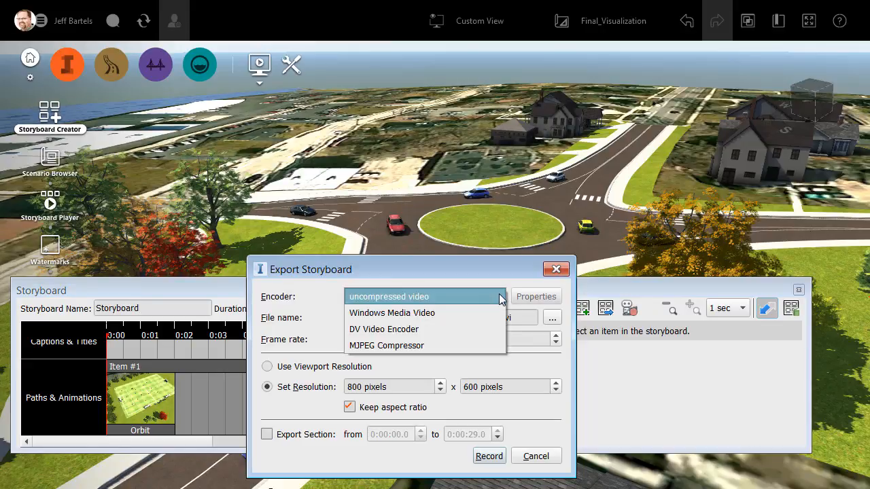
left_click(387, 296)
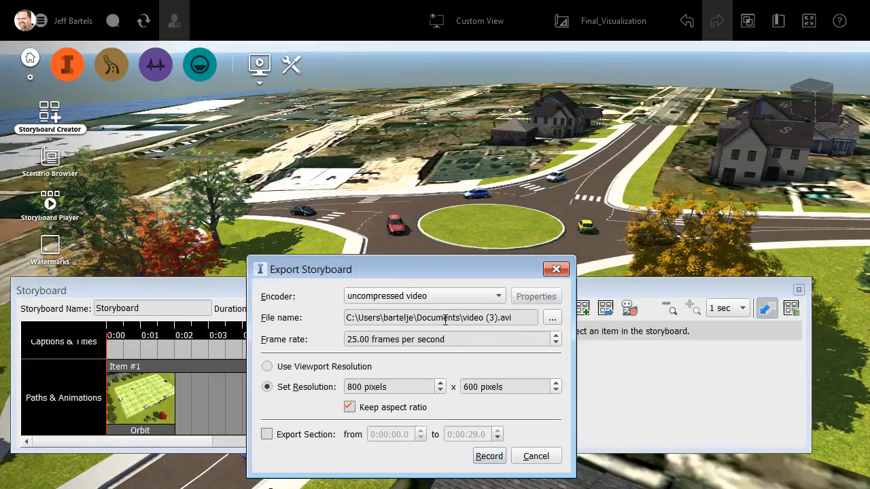
mouse_move(450, 335)
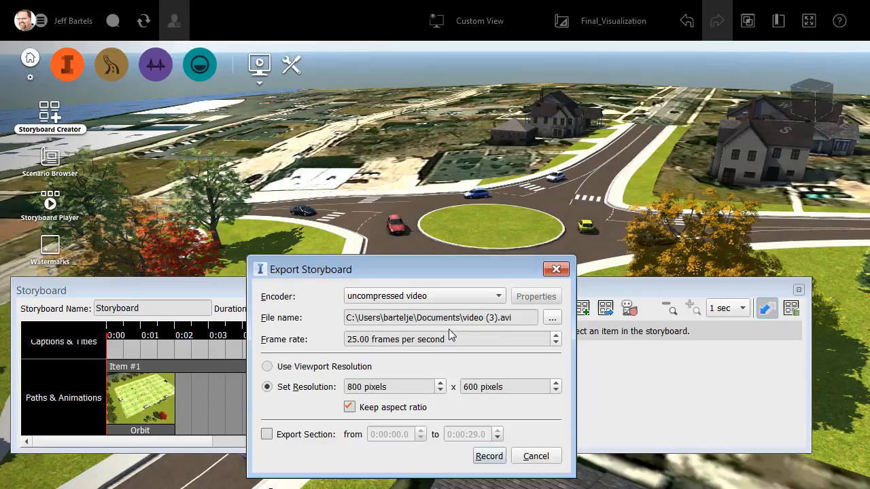
mouse_move(386, 341)
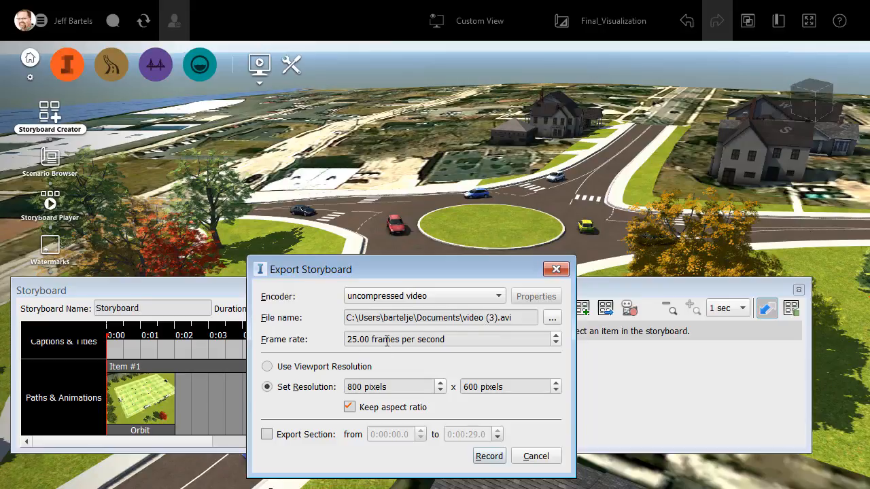
mouse_move(438, 367)
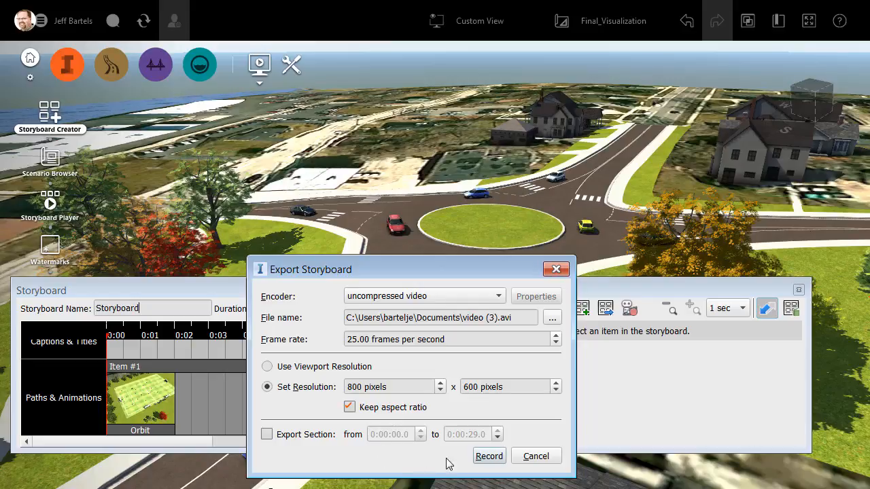
mouse_move(404, 456)
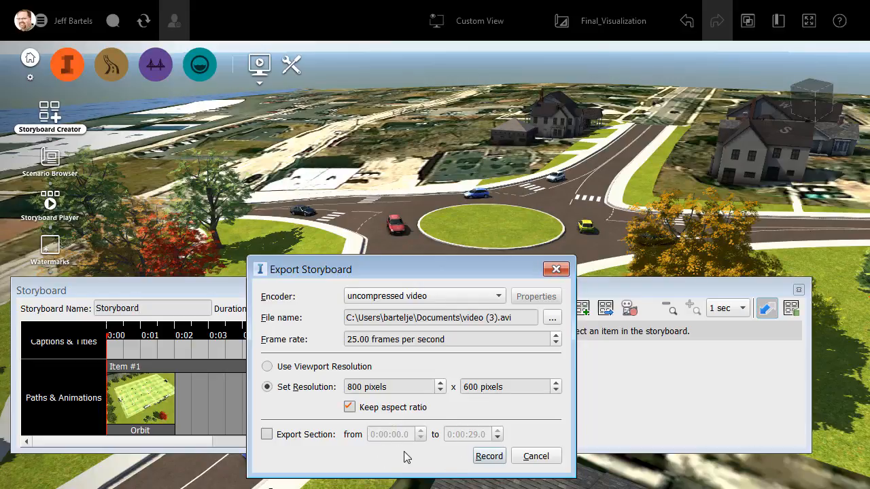
mouse_move(474, 468)
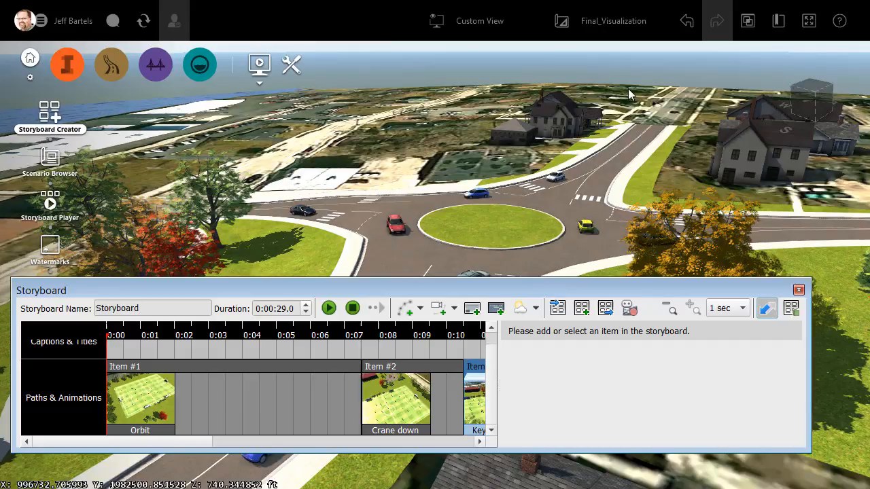
Switch to the 02_CleanedRoads proposal and replay the storyboard over the populated soccer field
left_click(612, 20)
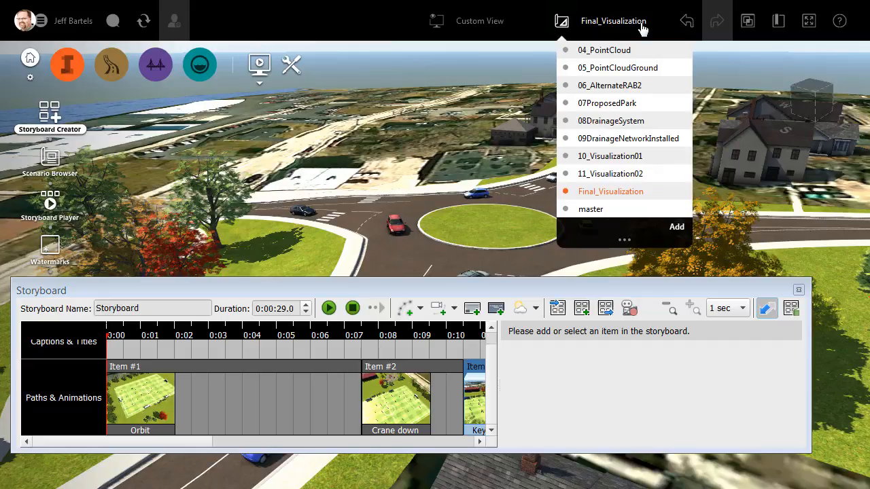
scroll("up", 3)
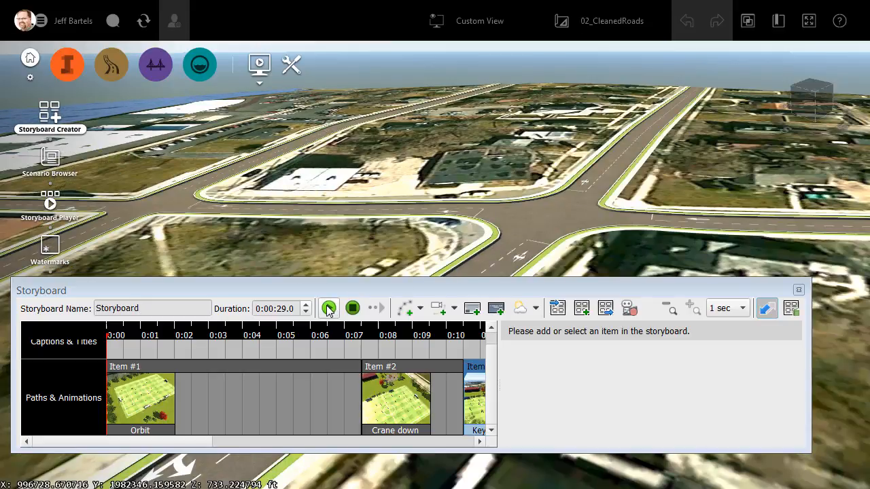
left_click(328, 308)
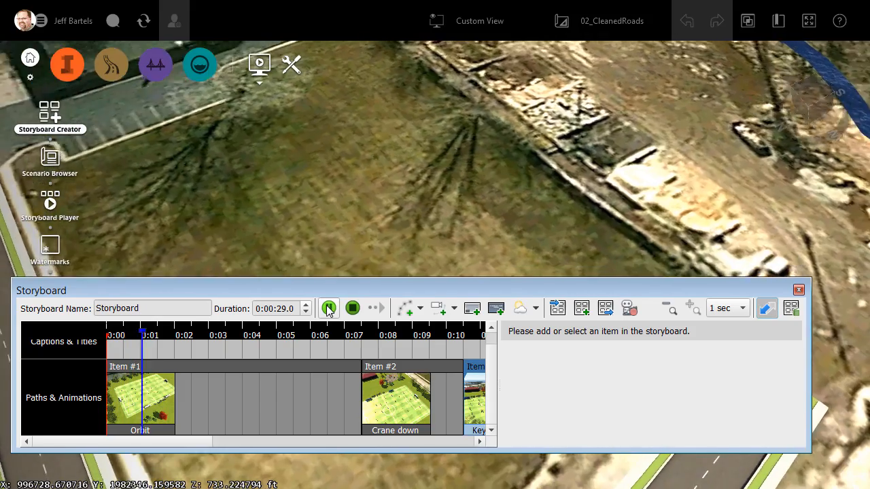
left_click(328, 308)
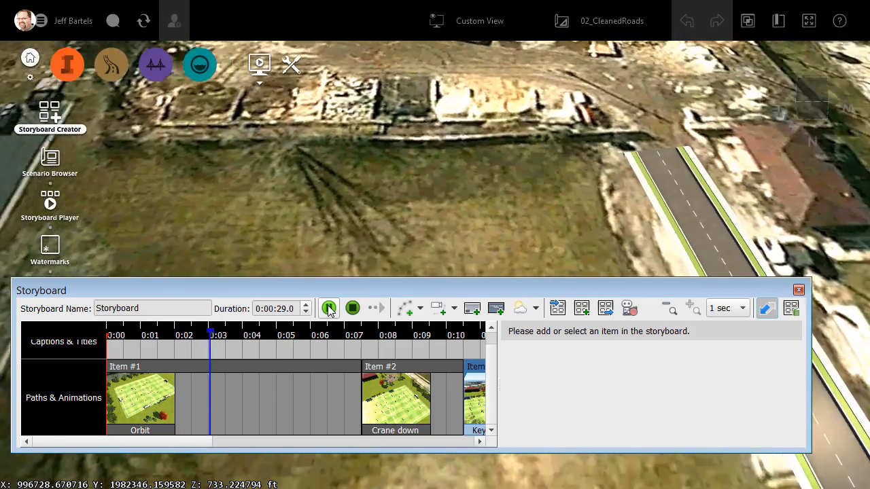
left_click(329, 307)
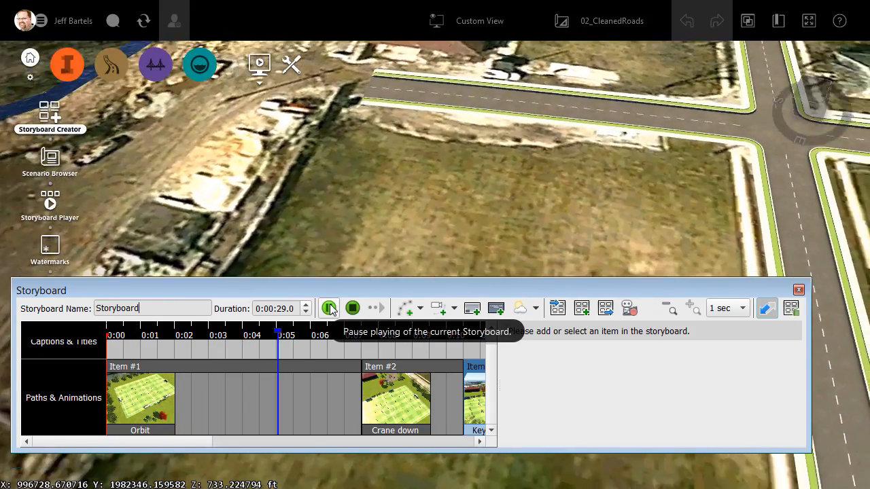
left_click(329, 308)
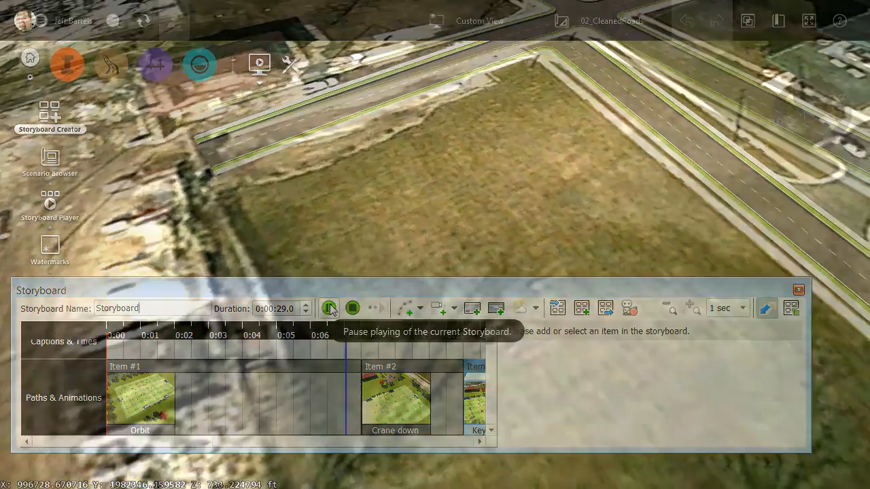
left_click(328, 307)
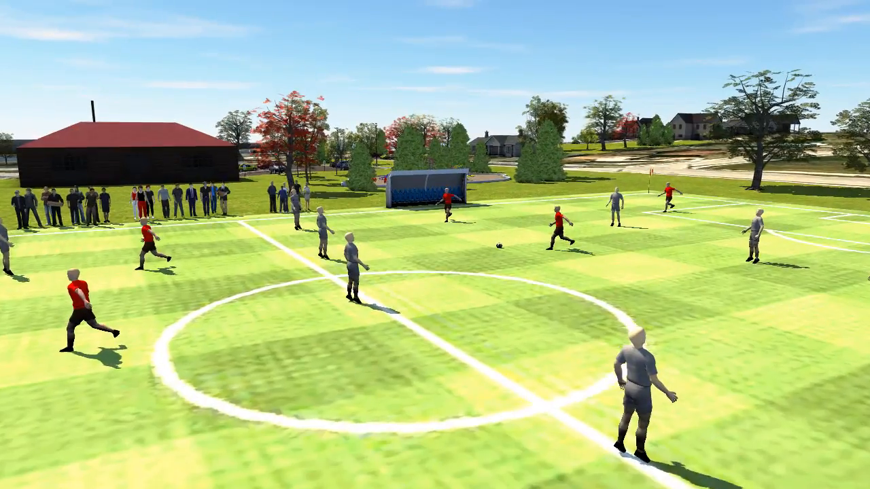